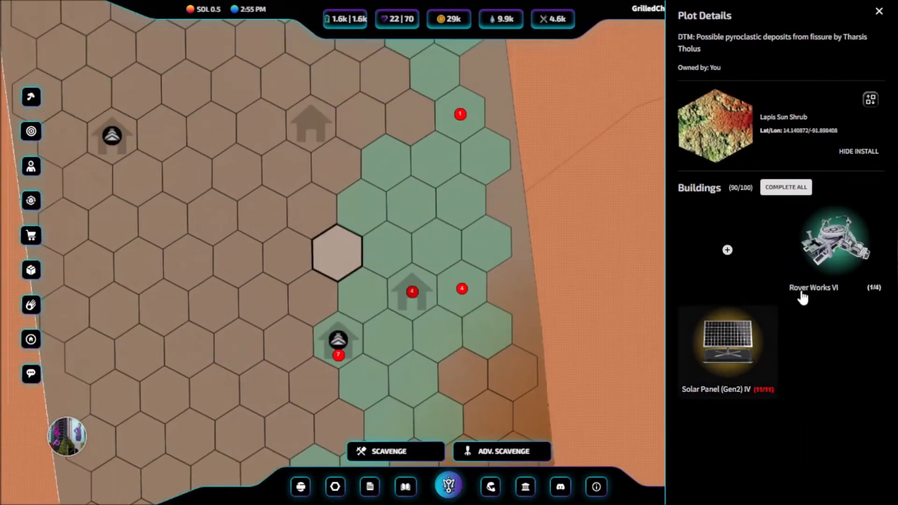
After glancing at Rover Works, buy Recipe: Hauling Token for 2 from the shop.
left_click(834, 241)
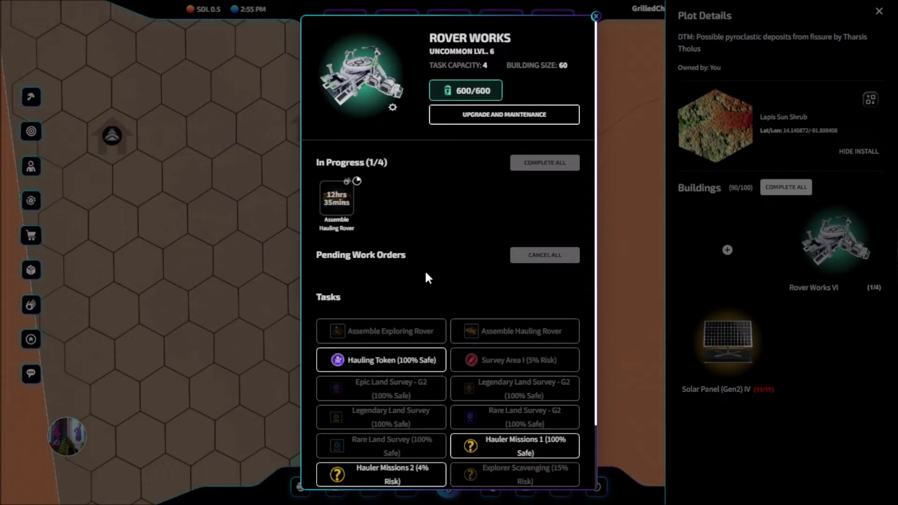
left_click(595, 15)
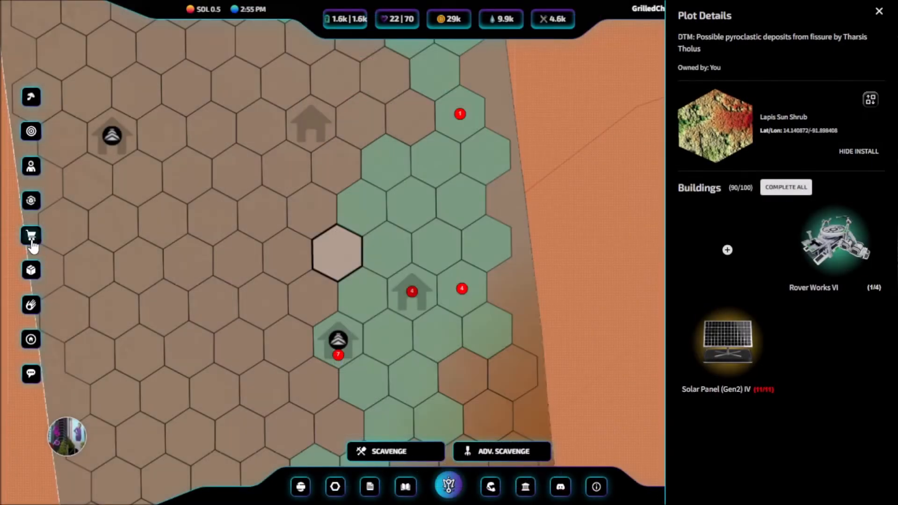
left_click(30, 235)
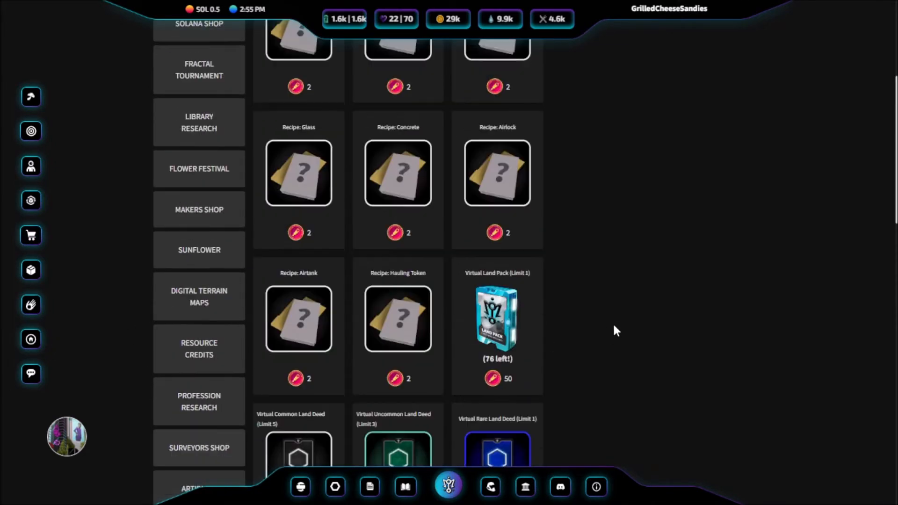
left_click(398, 319)
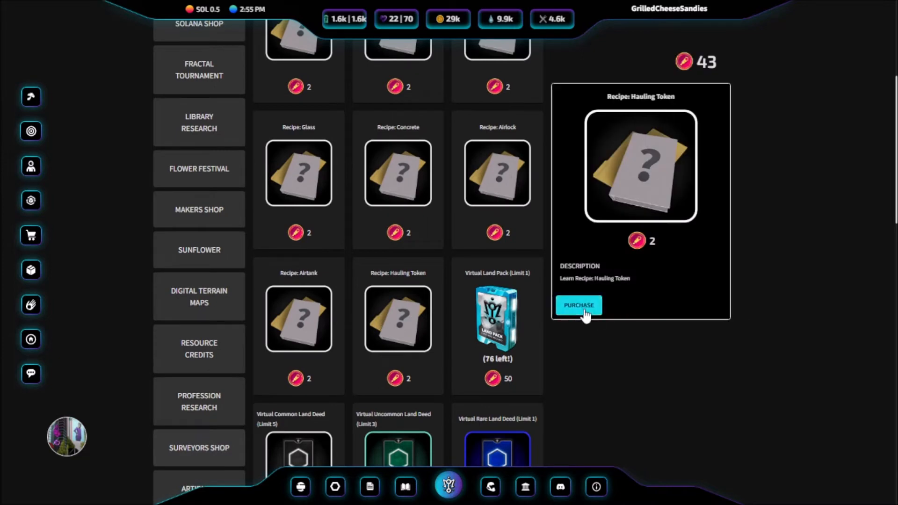
left_click(578, 305)
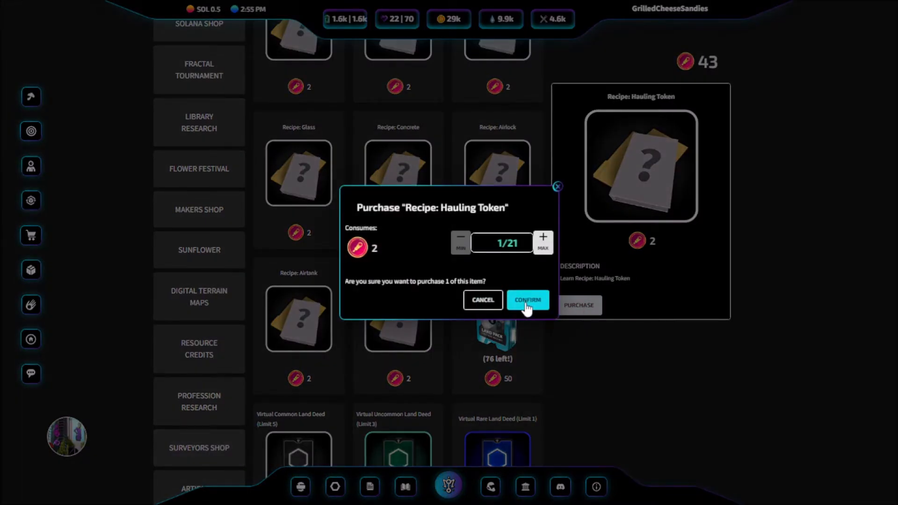
left_click(527, 300)
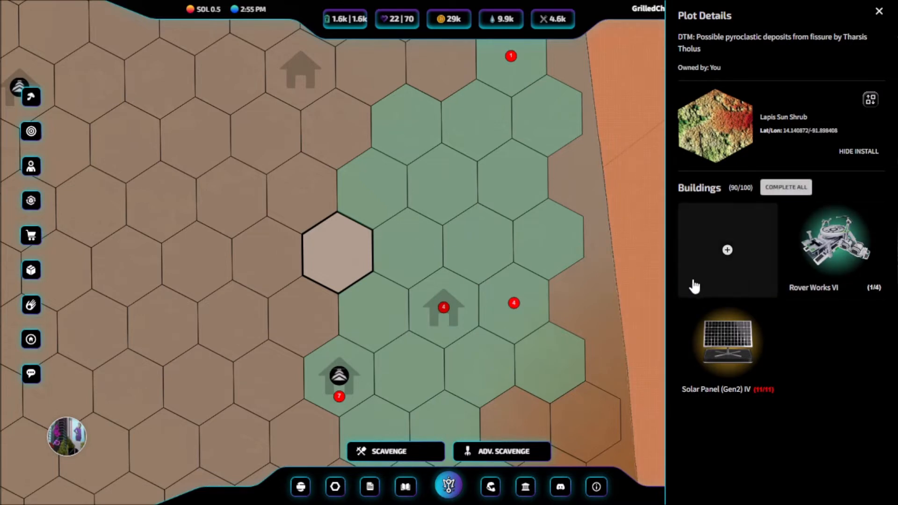
Open Rover Works VI tasks, show rewards per task, and close the Survey Area I details.
left_click(834, 240)
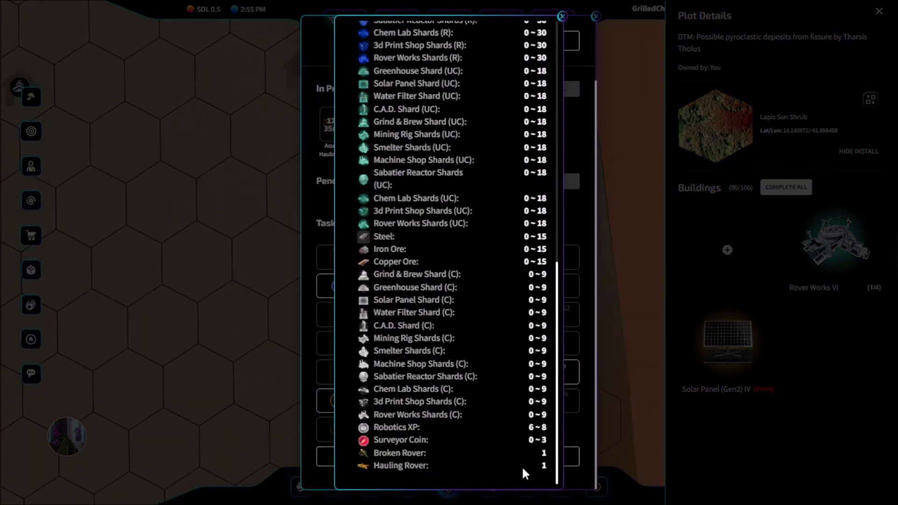
mouse_move(327, 429)
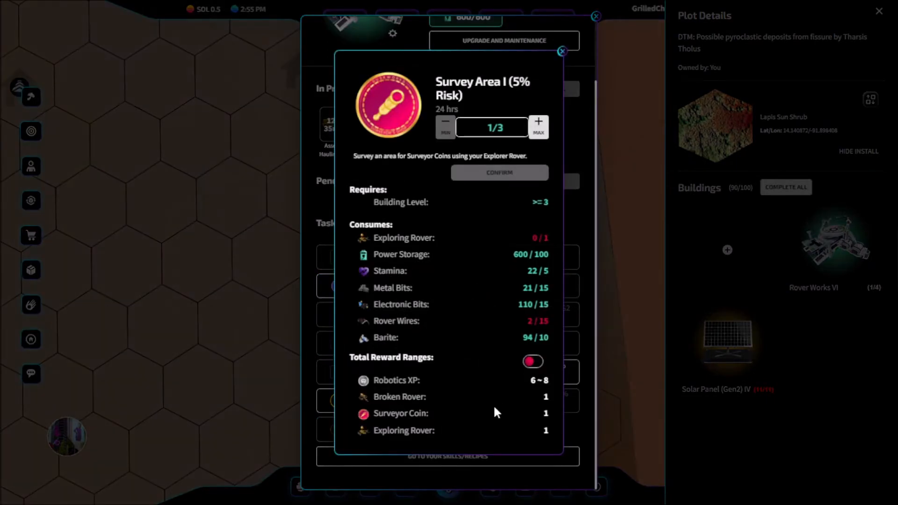
left_click(532, 361)
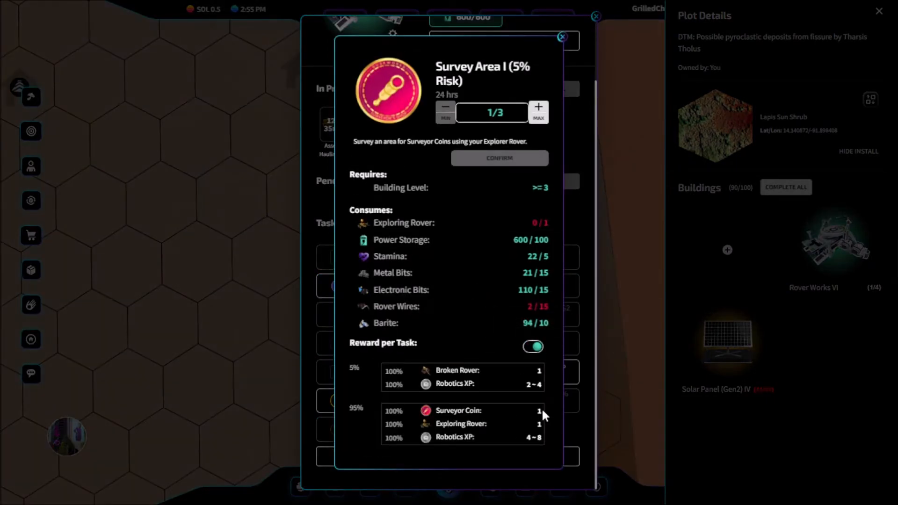
left_click(561, 36)
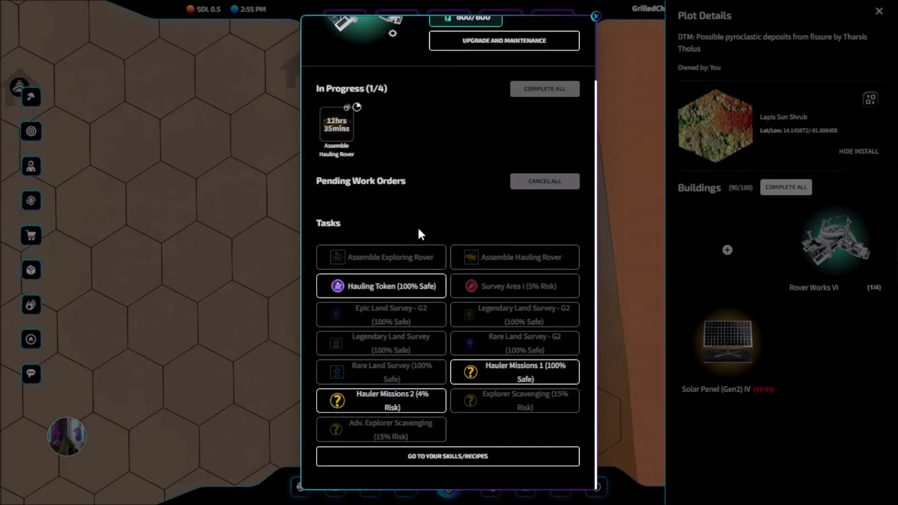
left_click(380, 286)
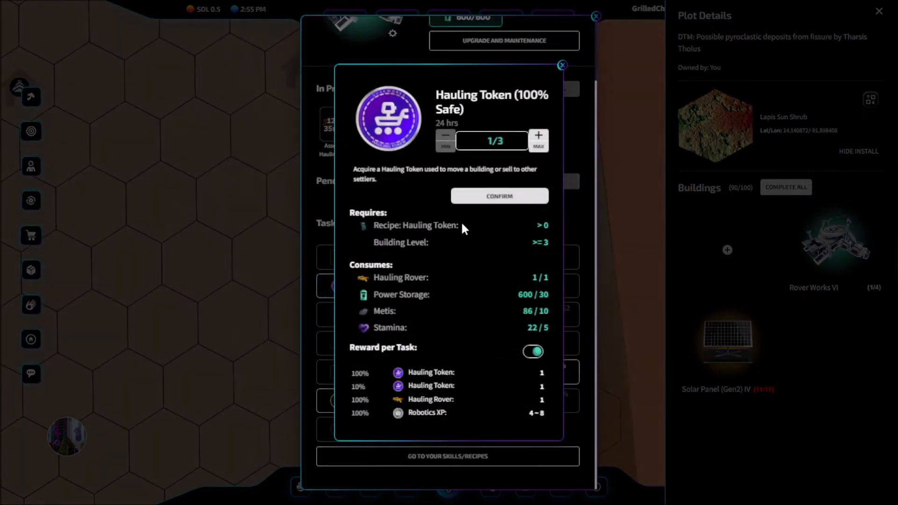
mouse_move(550, 231)
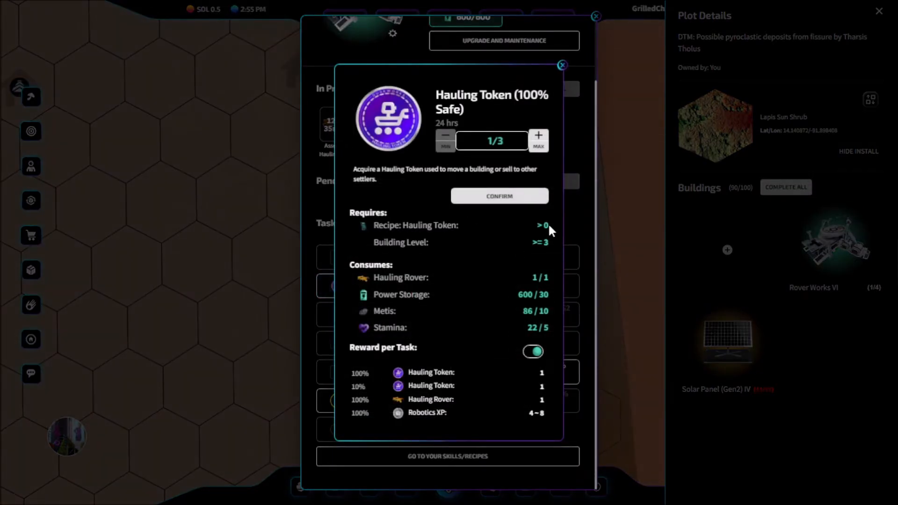
mouse_move(553, 252)
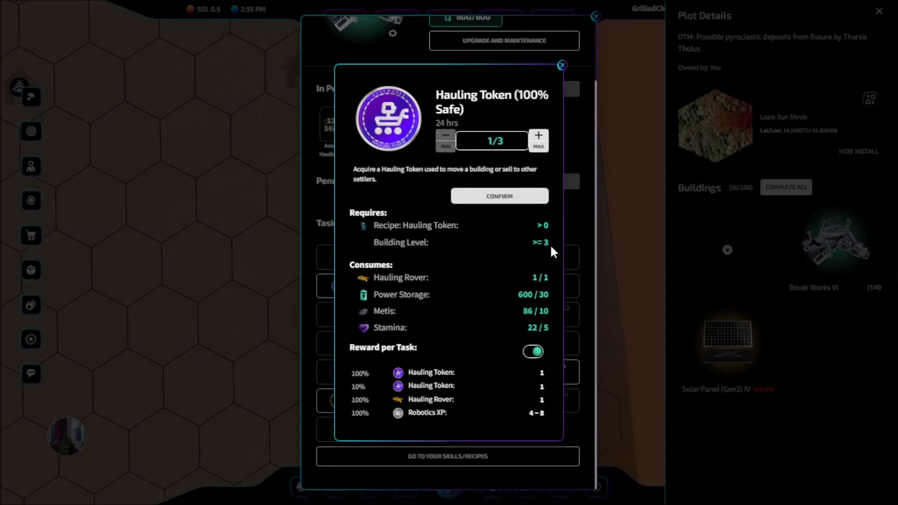
mouse_move(554, 393)
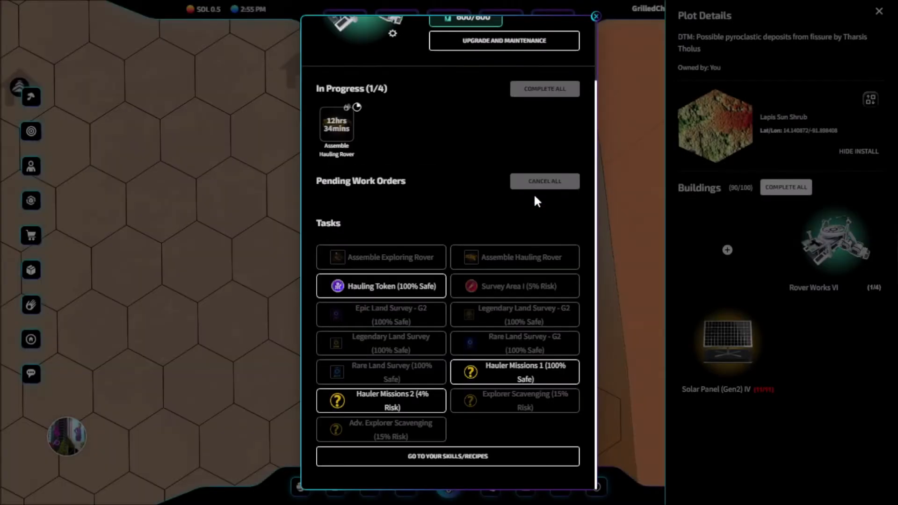
Start the Hauling Token task at Rover Works and close the Rover Works window.
left_click(380, 286)
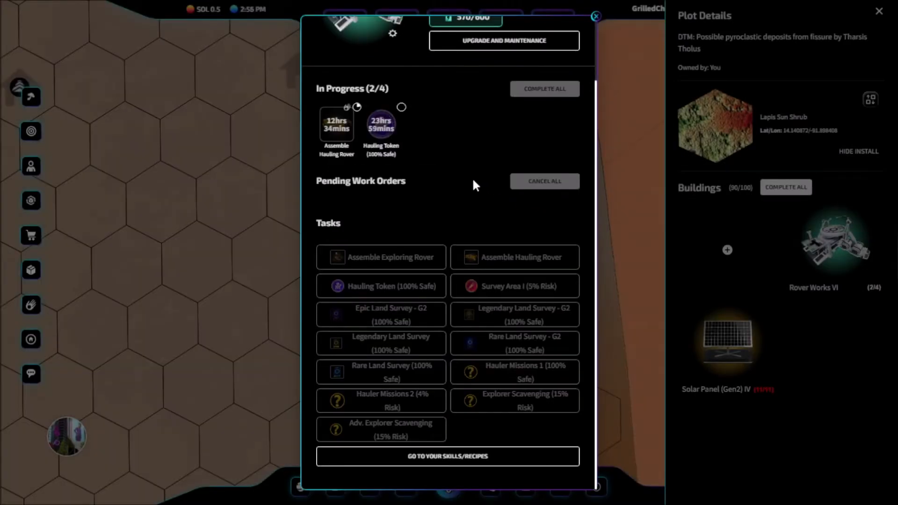
mouse_move(409, 161)
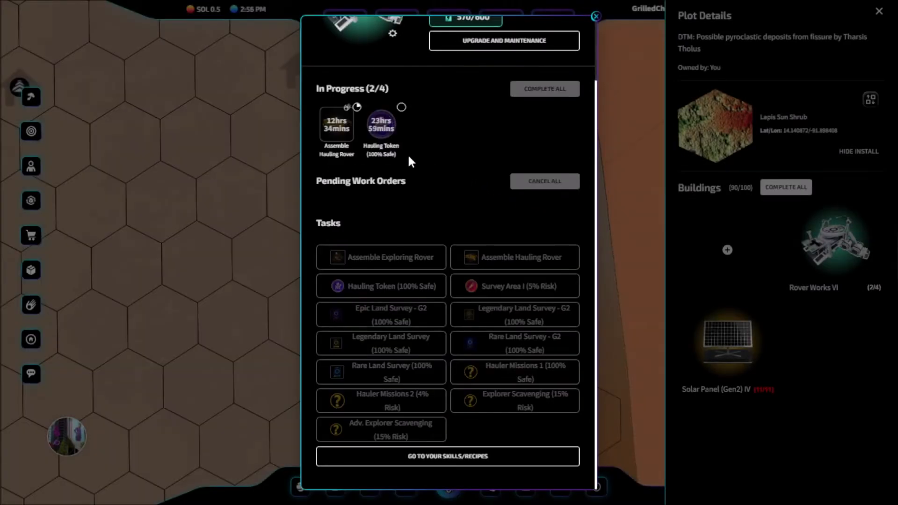
left_click(595, 16)
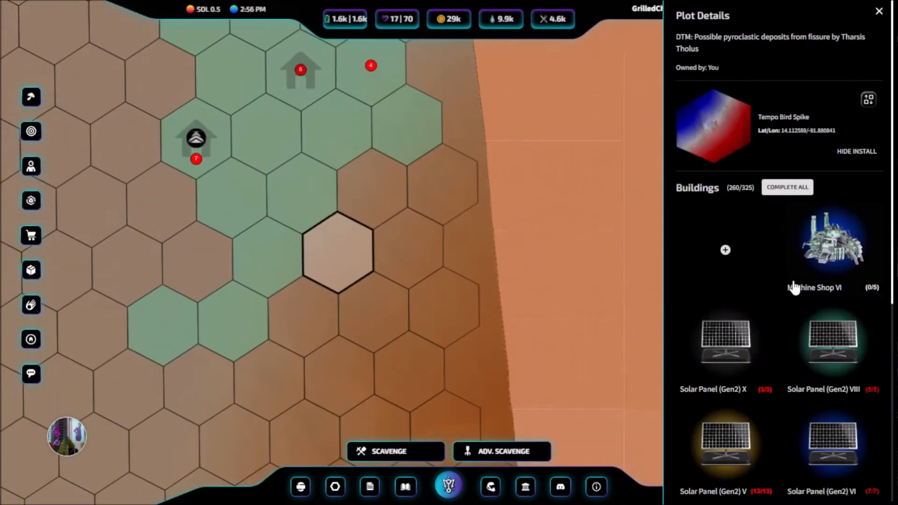
Choose MC-09: Tharsis pyroclastic deposits as Machine Shop VI's transport destination and open the plot list.
left_click(831, 237)
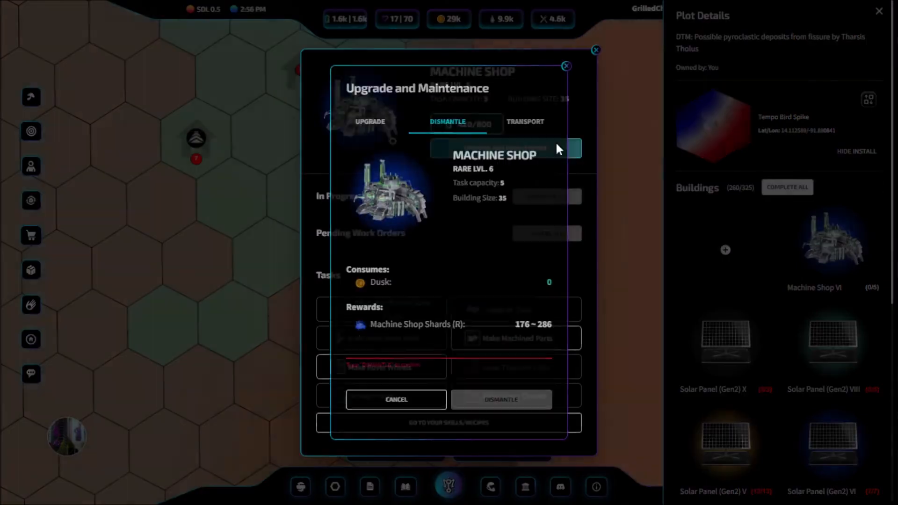
left_click(523, 122)
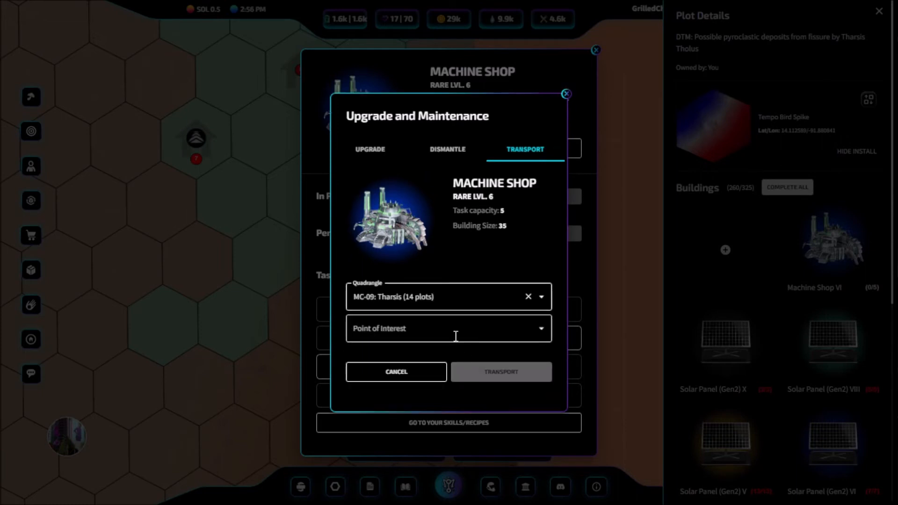
left_click(448, 328)
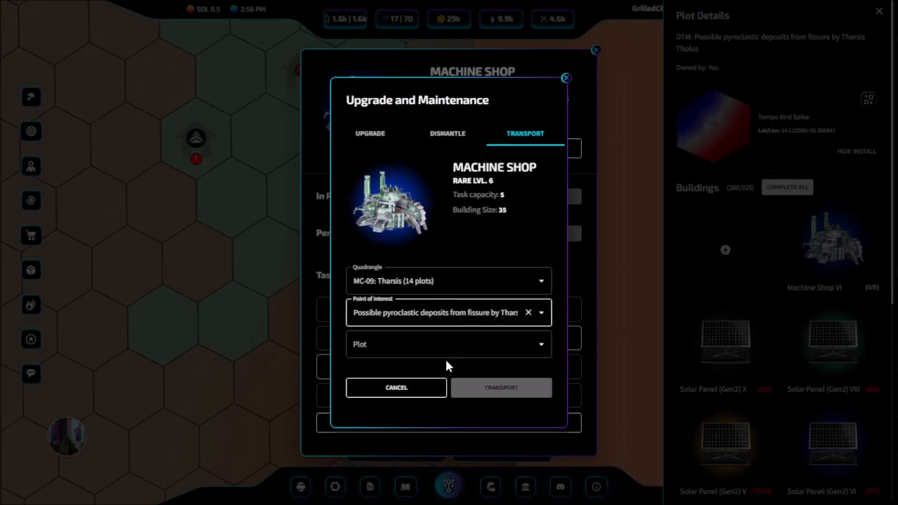
left_click(449, 344)
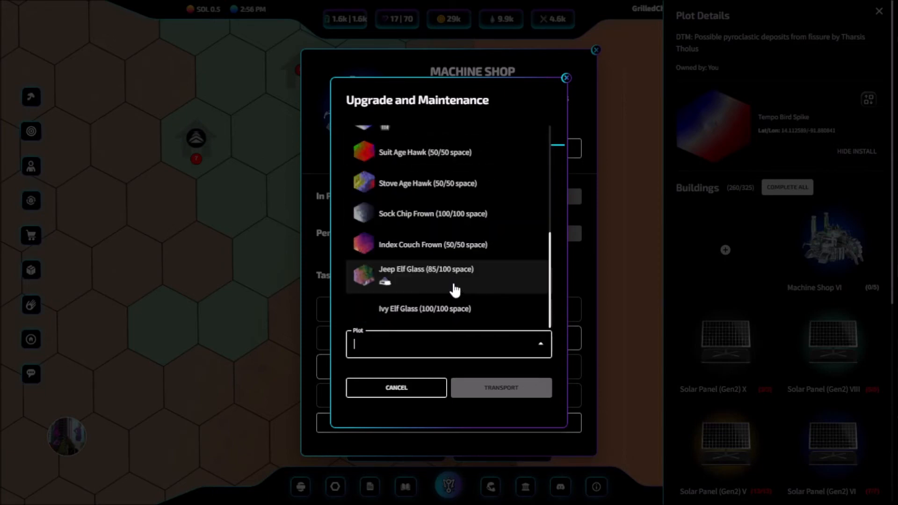
Pick Index Couch Frown, pay with a hauling token, type 'TRANSPORT', and confirm.
left_click(432, 244)
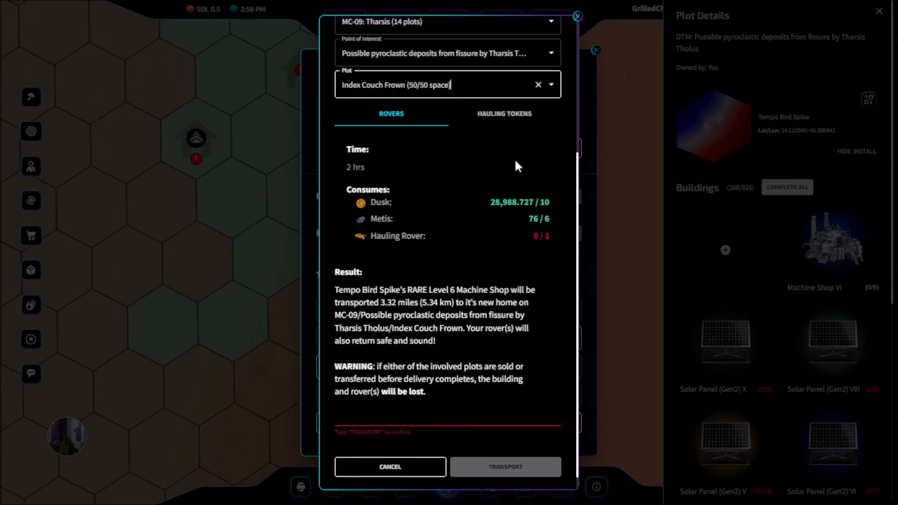
left_click(503, 113)
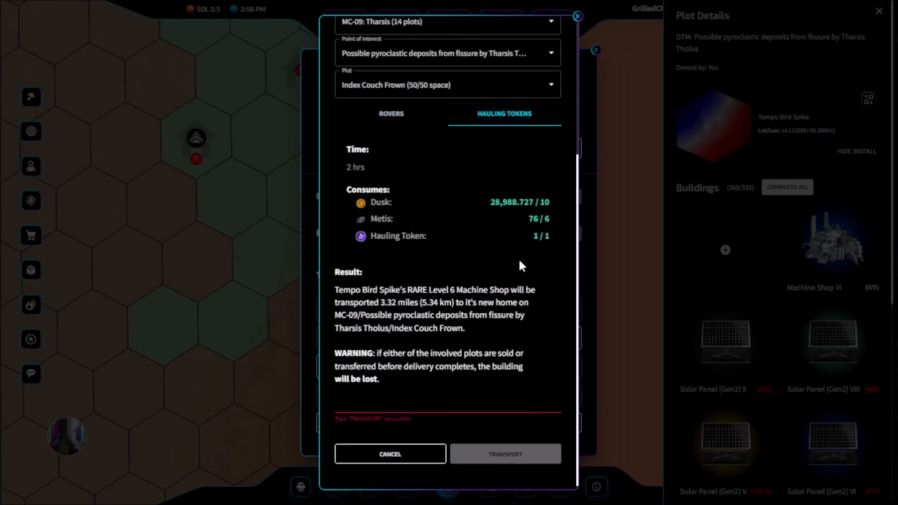
type("TRAN")
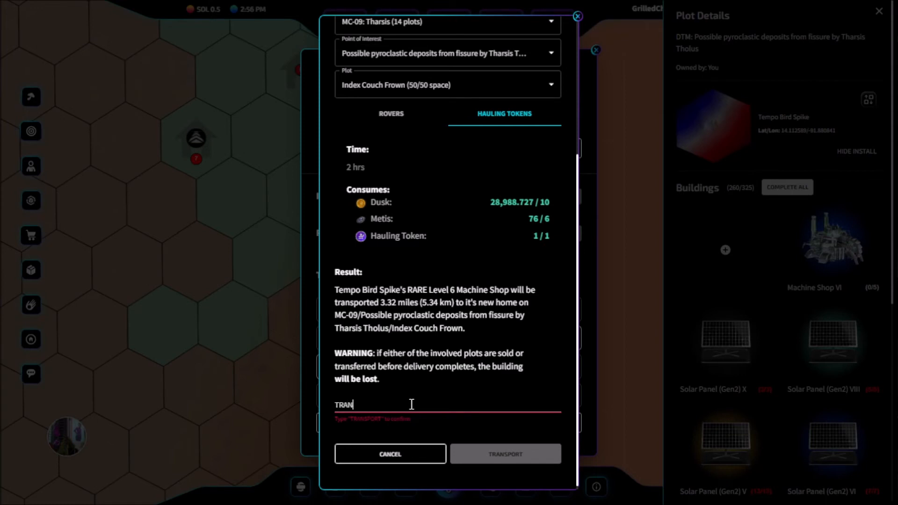
type("SPORT")
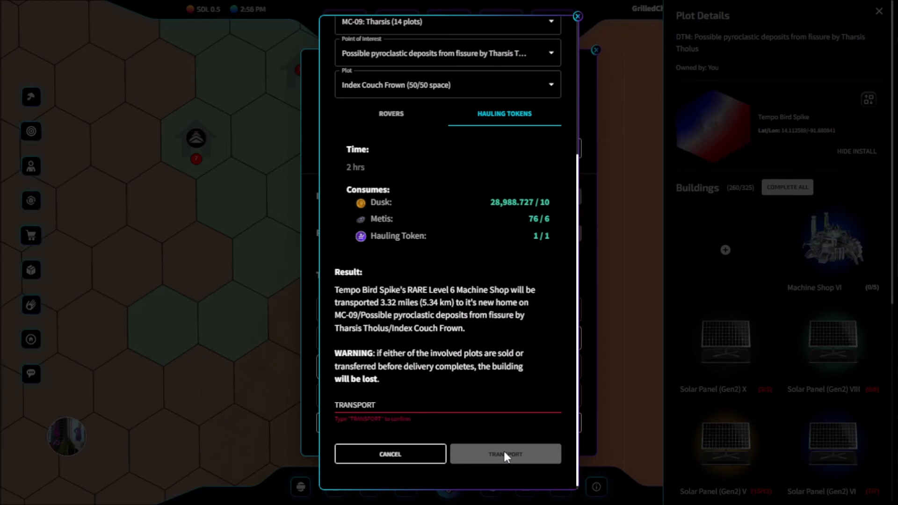
left_click(504, 454)
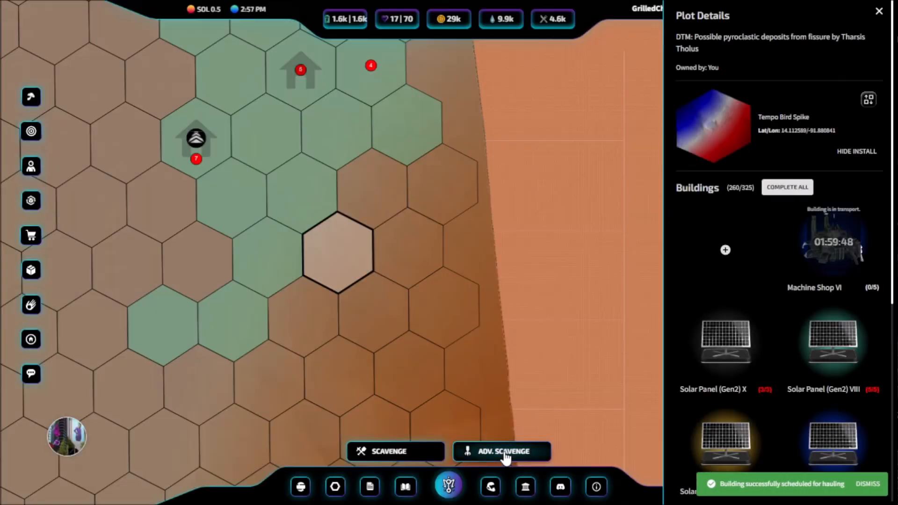